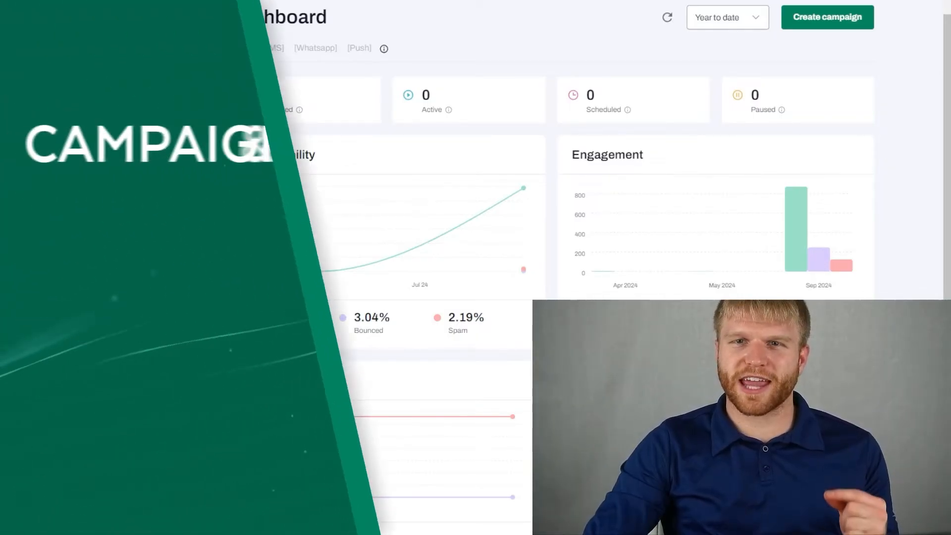
# Step: Start a new email campaign draft and land on its Details step with name, subject and preview text
pyautogui.click(59, 103)
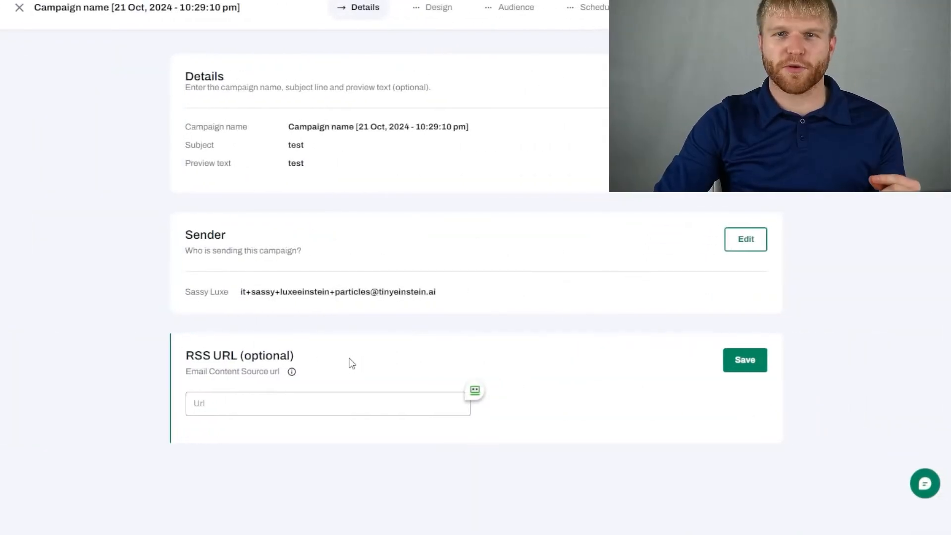
pyautogui.moveTo(366, 364)
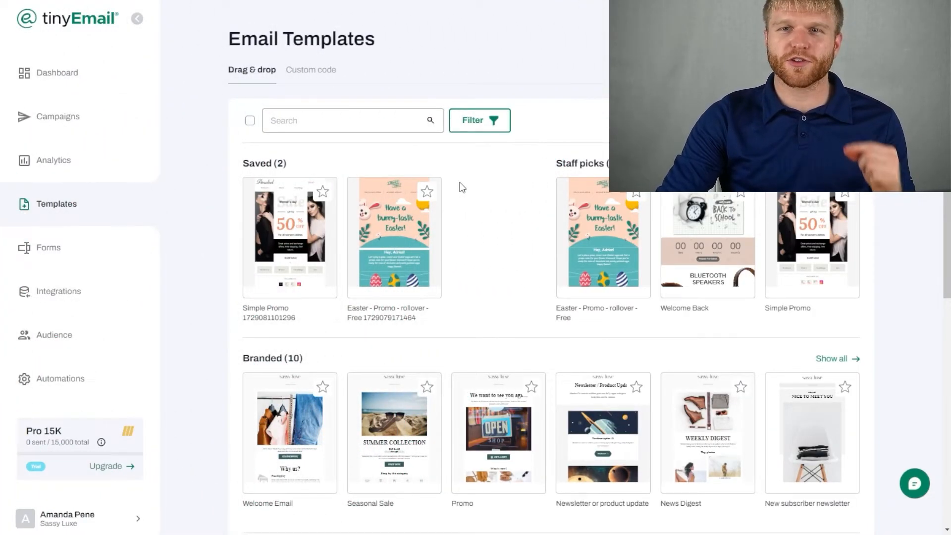
# Step: Browse the template library and bring the Easter - Promo - rollover - Free template into the drag-and-drop editor
pyautogui.scroll(-3)
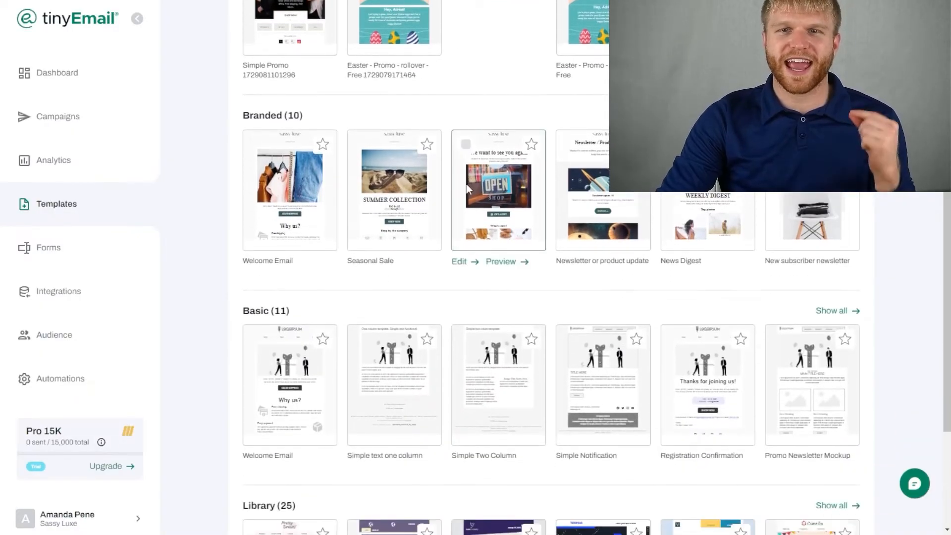
pyautogui.click(459, 262)
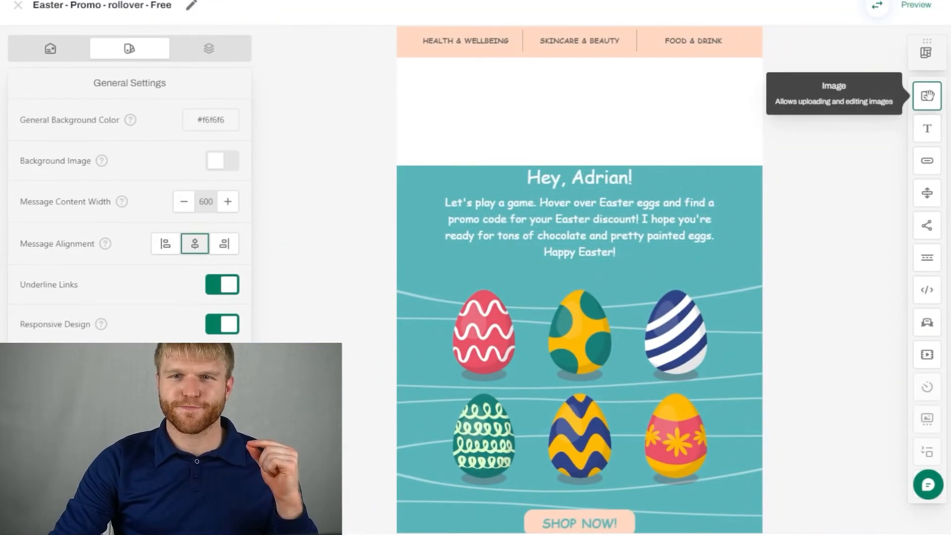
pyautogui.click(927, 96)
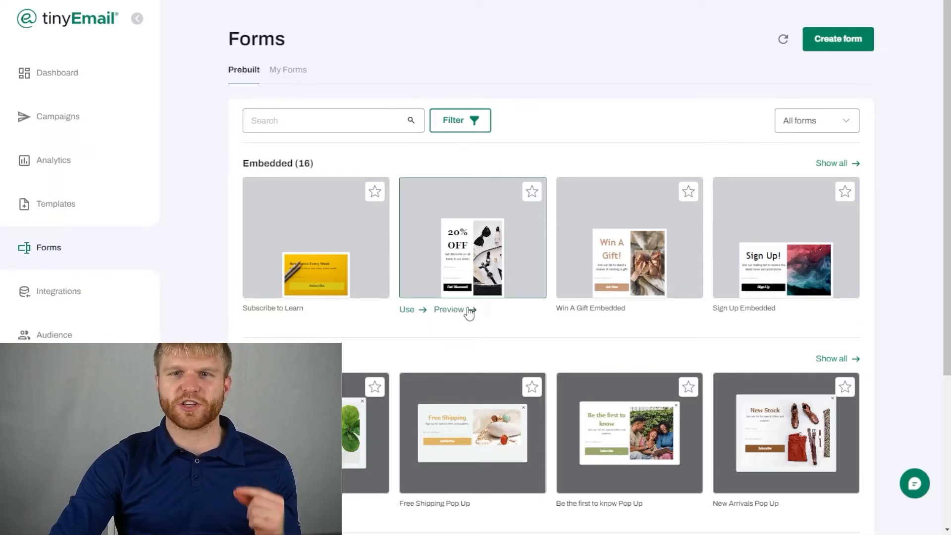
# Step: Preview the 20% Off Embedded form showing its name, email and discount fields
pyautogui.click(449, 309)
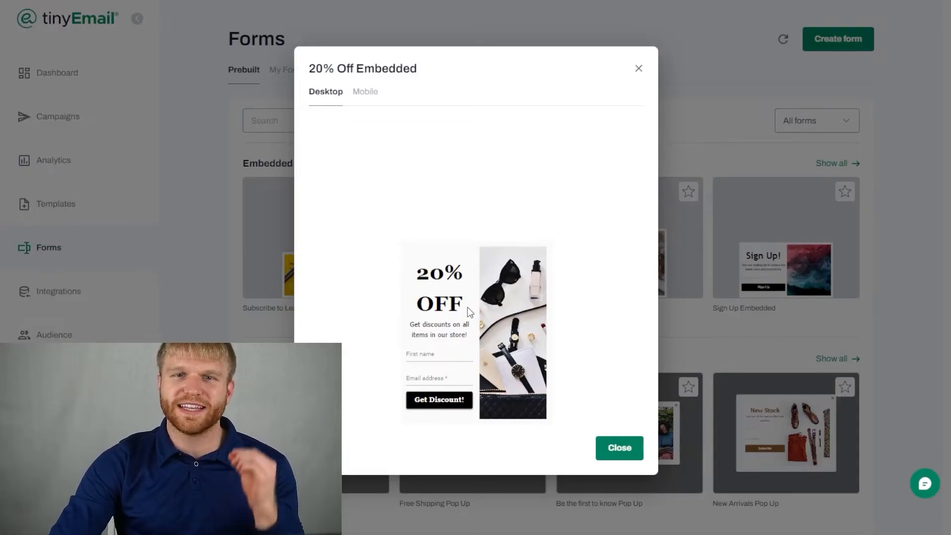
pyautogui.moveTo(703, 228)
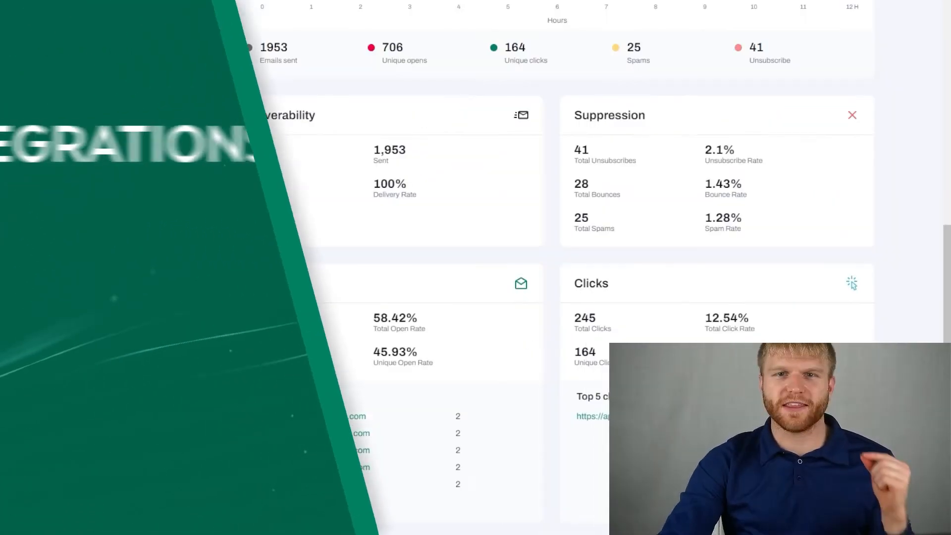
# Step: Review the Integrations list and Zapier workflows, then move on to the Audience sources page
pyautogui.click(60, 277)
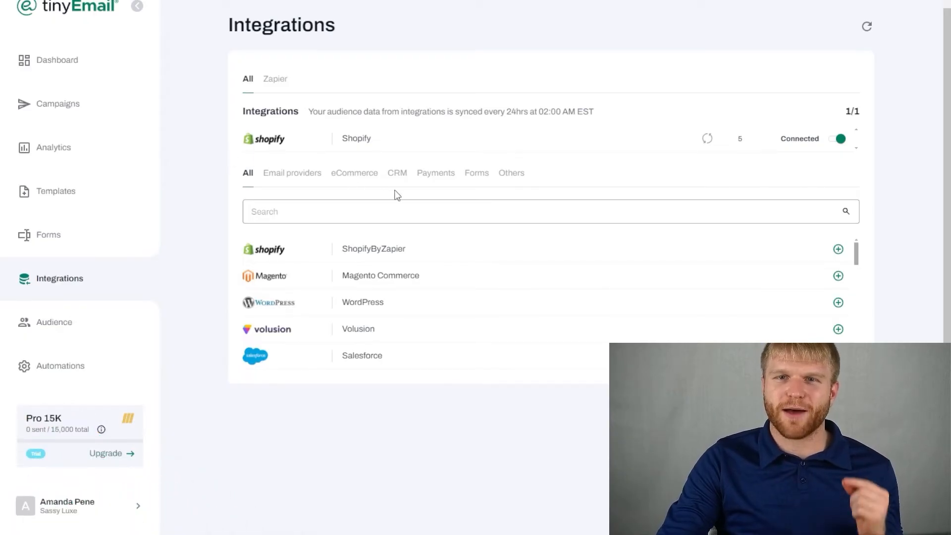
pyautogui.click(275, 78)
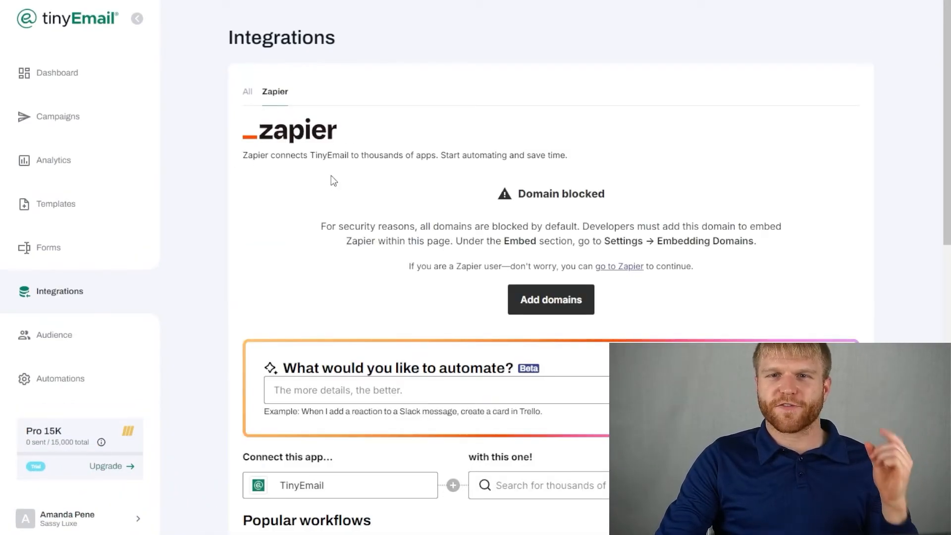
pyautogui.scroll(-3)
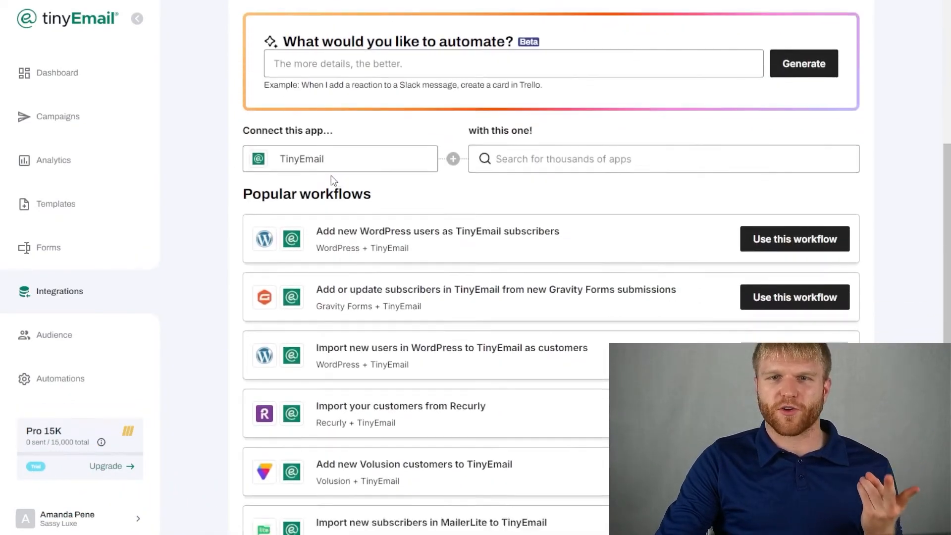
pyautogui.scroll(-3)
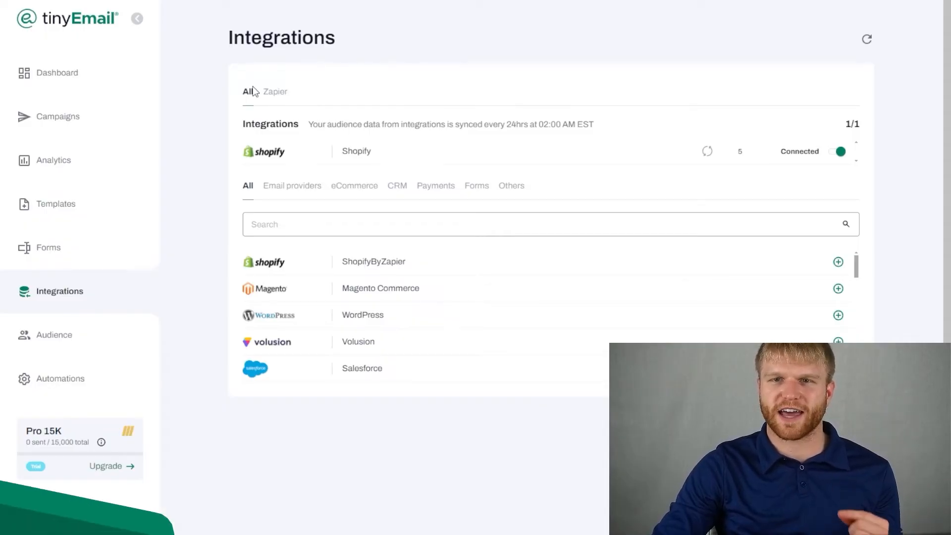
pyautogui.click(54, 334)
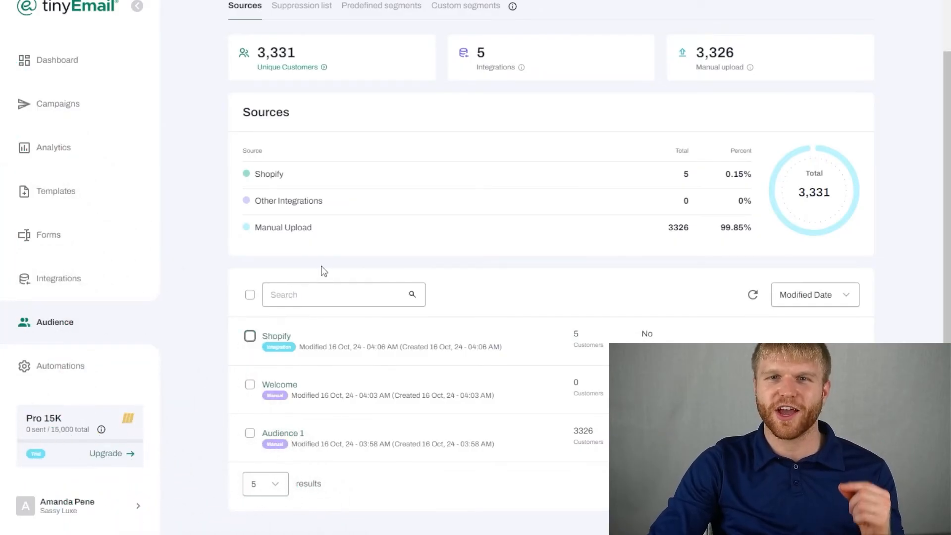
# Step: Tour Custom segments, Suppression list with Upload new, and Predefined segments like Gmail and Yahoo Recovery
pyautogui.click(465, 6)
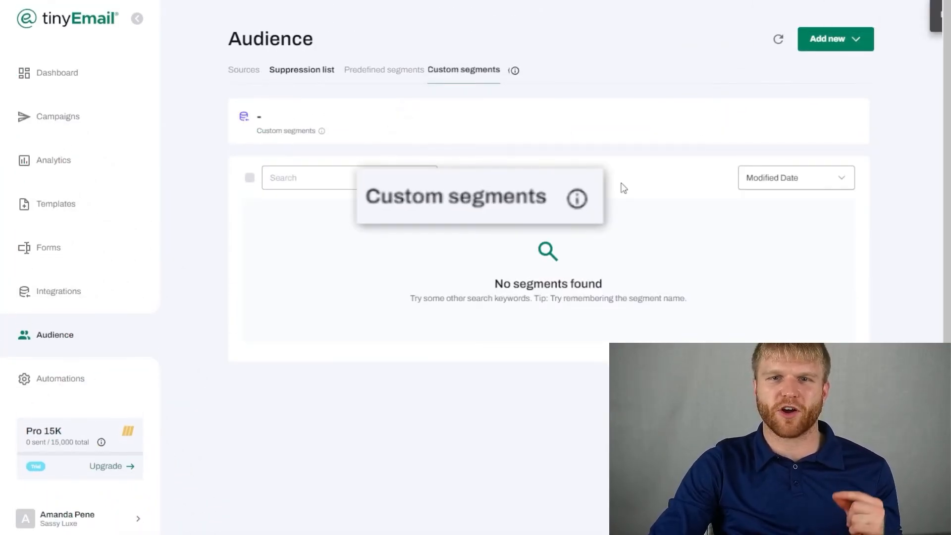
pyautogui.click(301, 69)
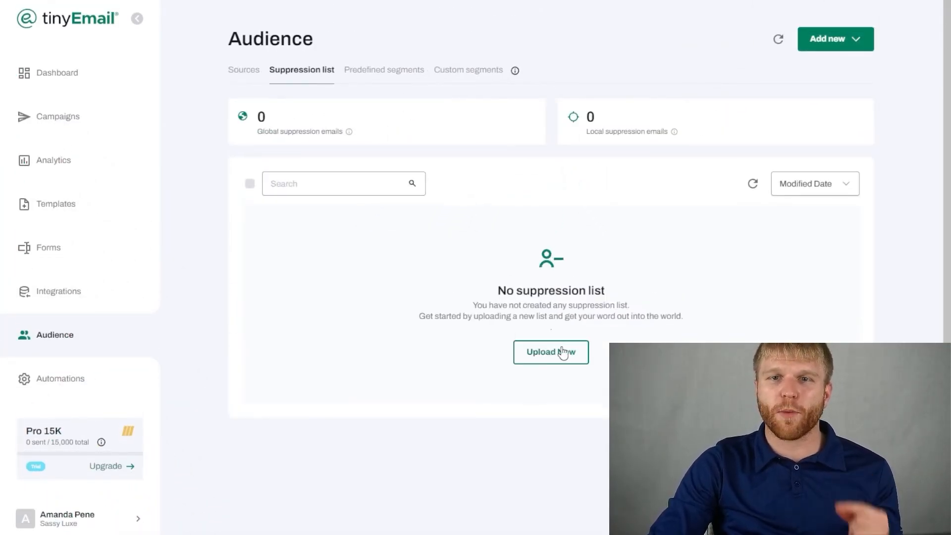
pyautogui.click(550, 353)
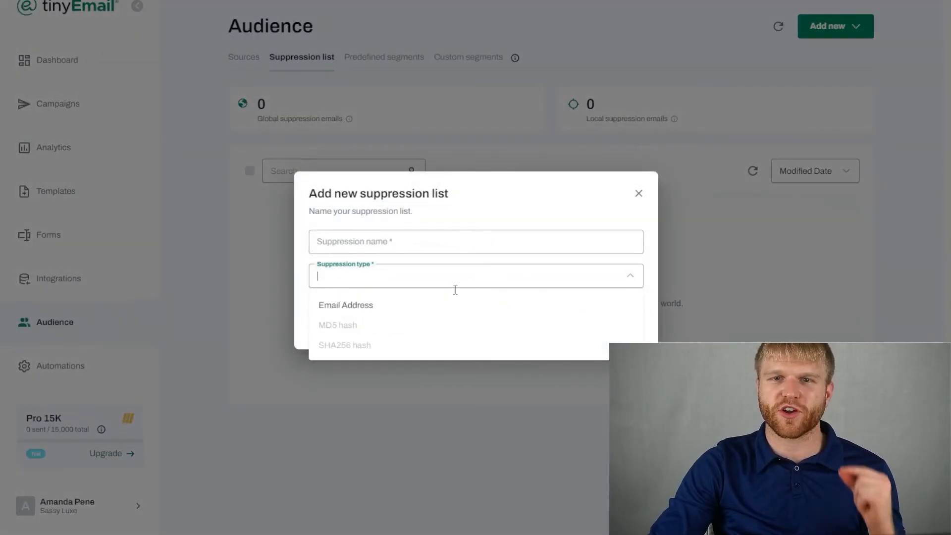
pyautogui.click(638, 193)
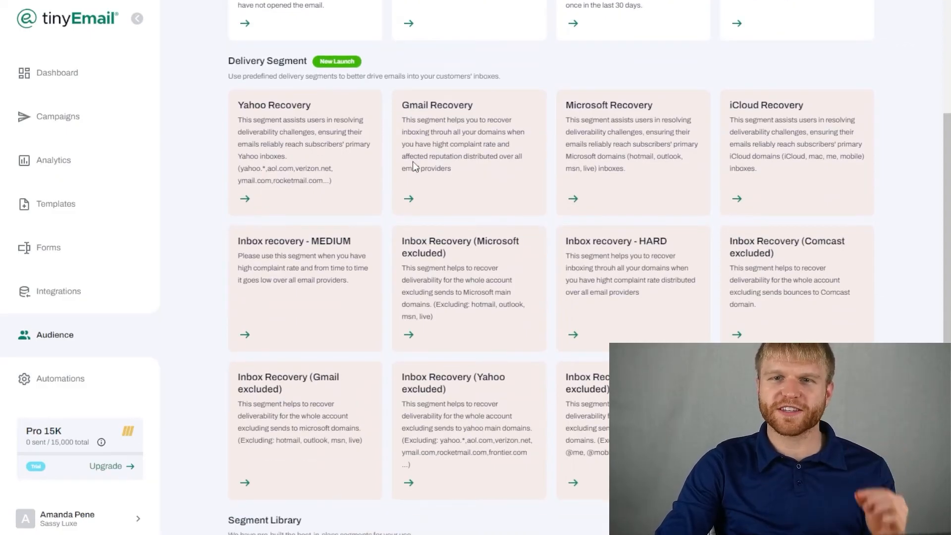
pyautogui.scroll(3)
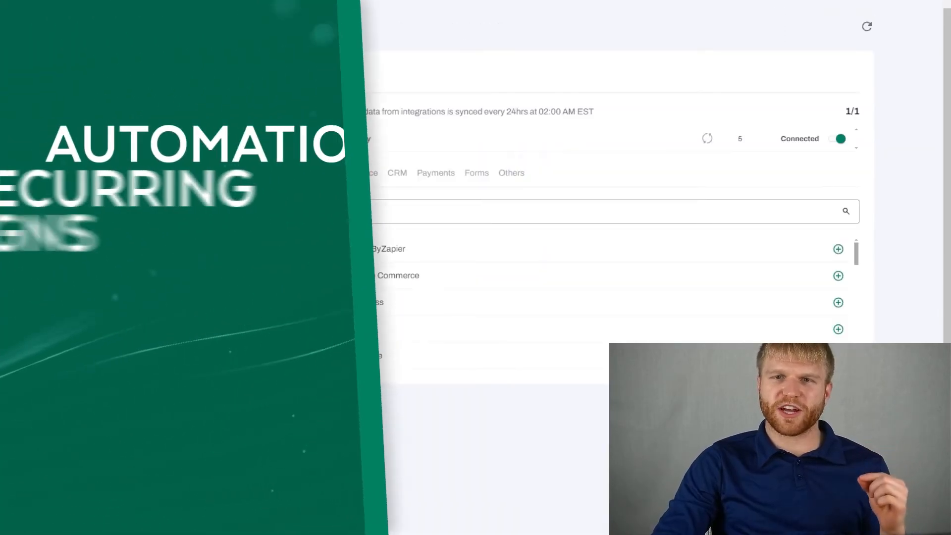
# Step: View the Automations page with prebuilt flows like Abandoned Cart, Welcome Series and Win Back Flow
pyautogui.click(64, 365)
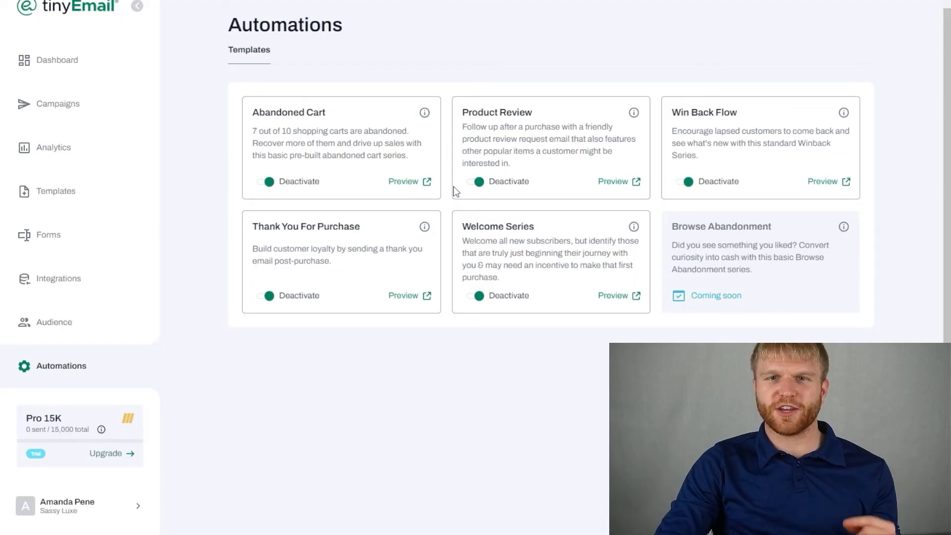
pyautogui.moveTo(475, 185)
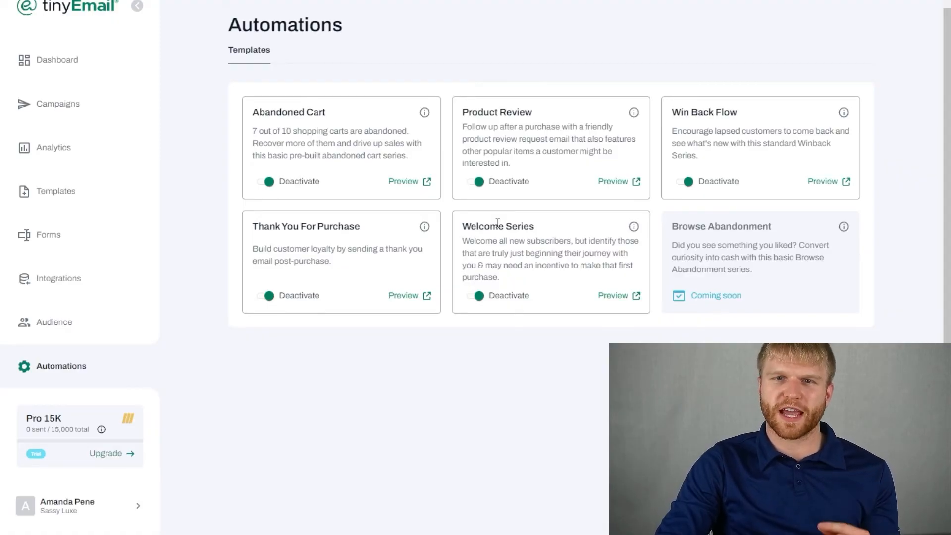
pyautogui.moveTo(560, 201)
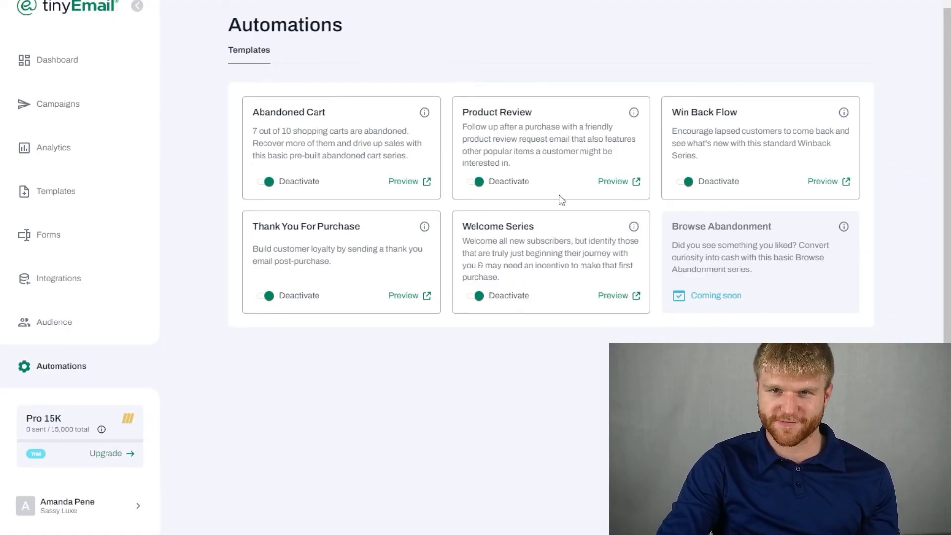
pyautogui.scroll(3)
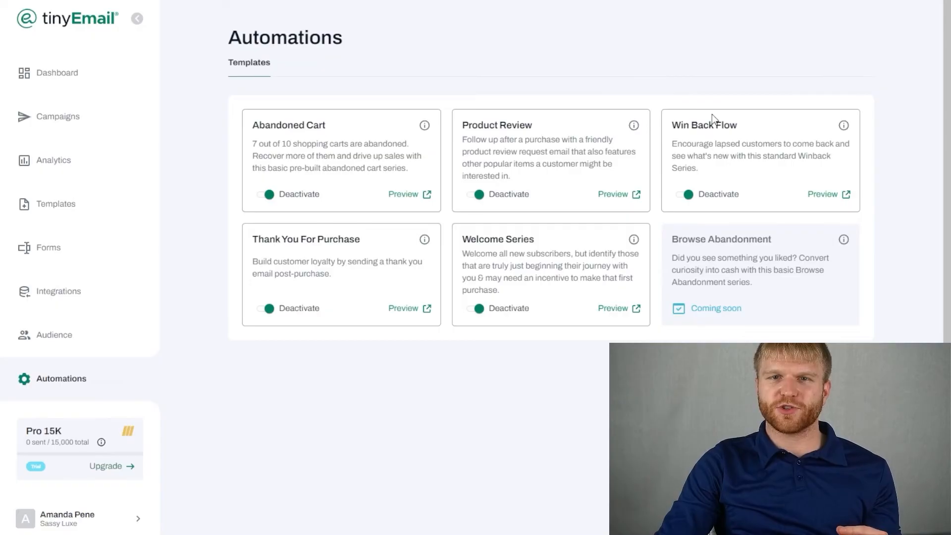